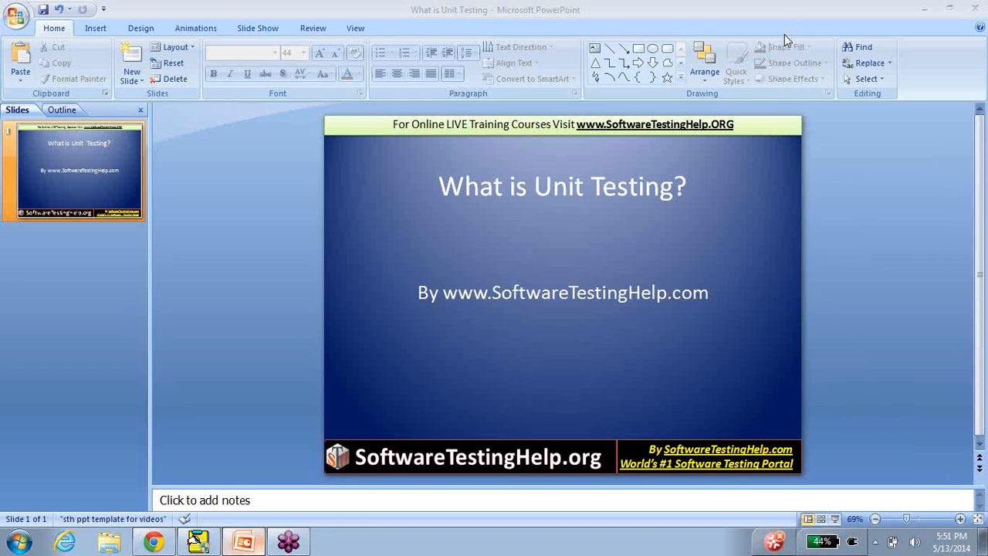
mouse_move(692, 167)
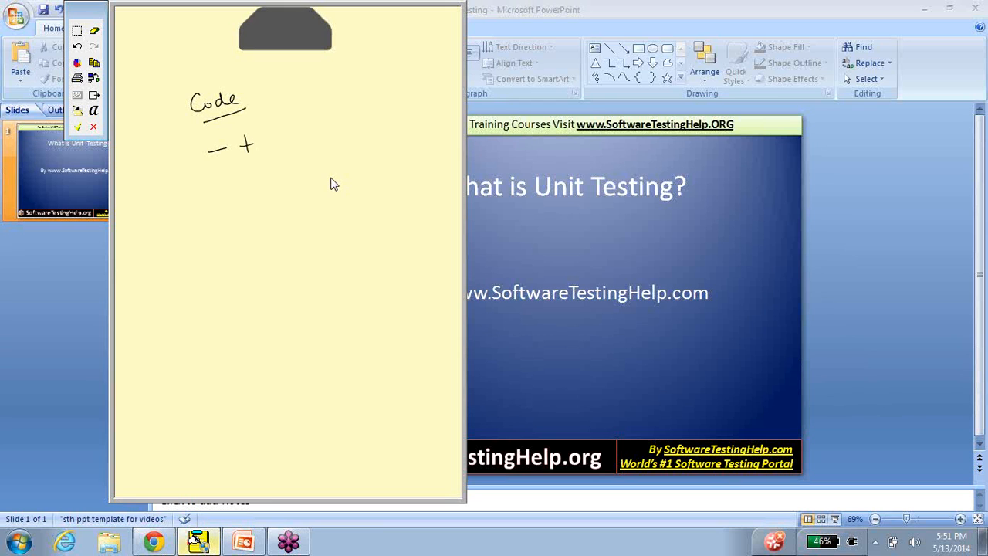
Step: Handwrite 'Code – team work (Units)', an arrow to an AUT | Product box, and a '– dev' point
drag(239, 142, 324, 139)
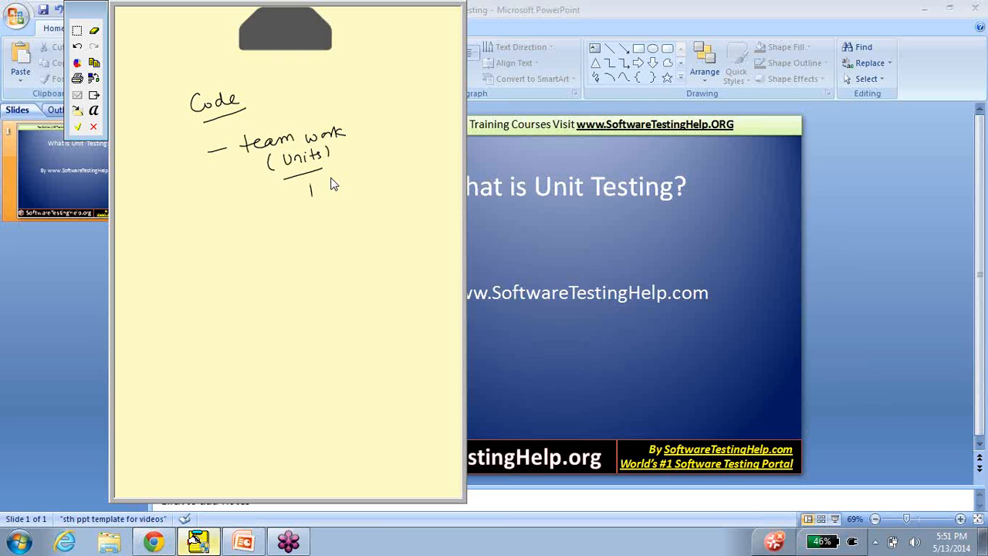
drag(296, 197, 336, 232)
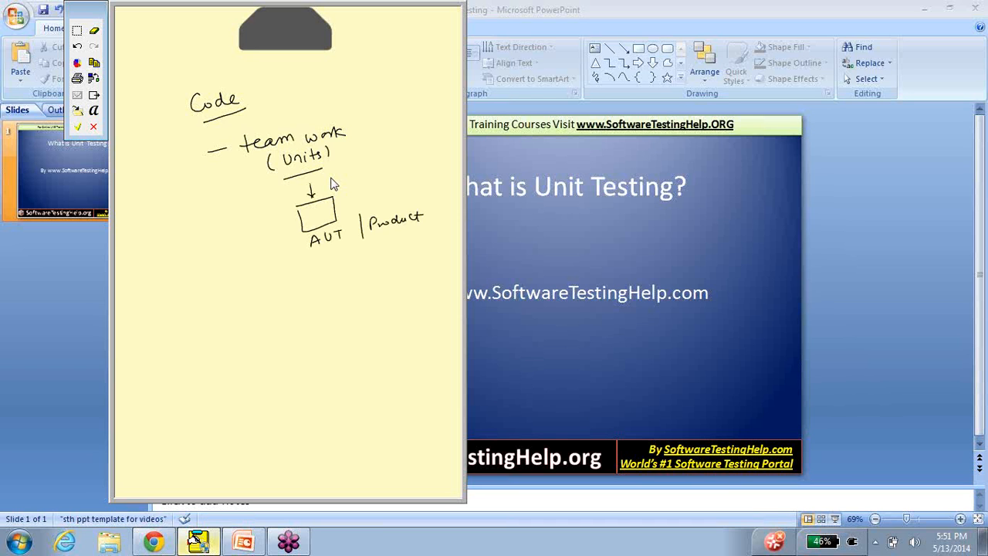
drag(209, 303, 244, 290)
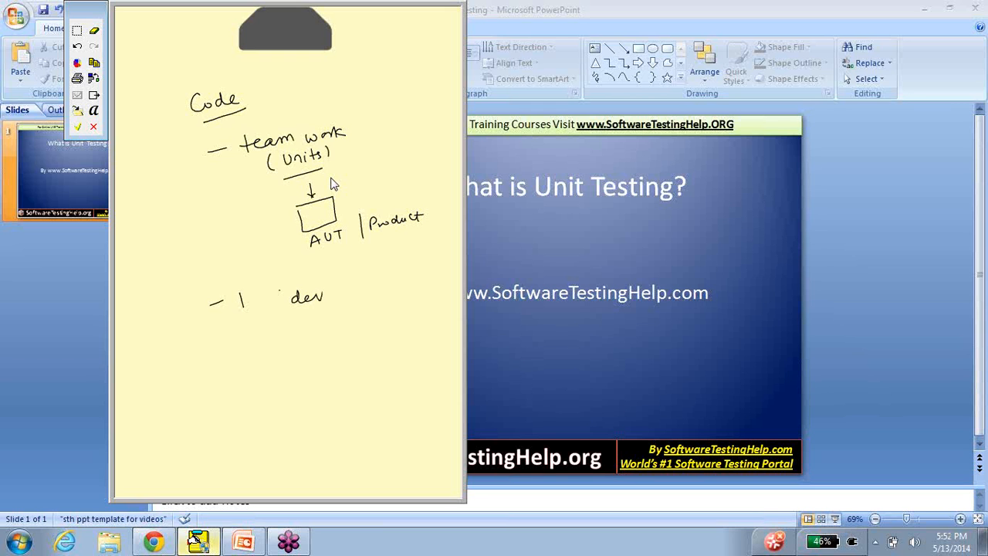
drag(249, 333, 291, 330)
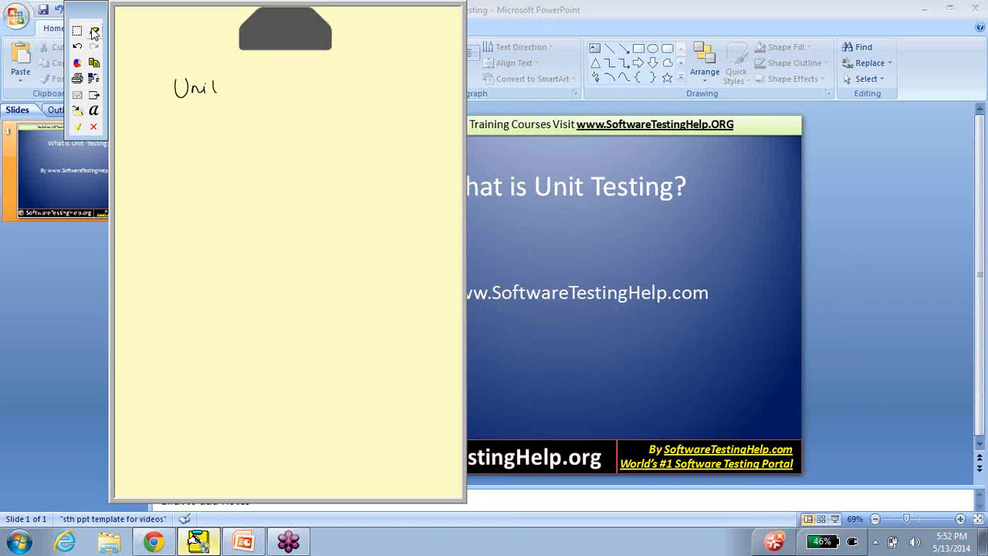
Step: Handwrite 'Unit – Smallest, Complete Code', an i/p → box → o/p sketch with LOC, and an arrow down to 'Unit Testing'
drag(231, 87, 297, 86)
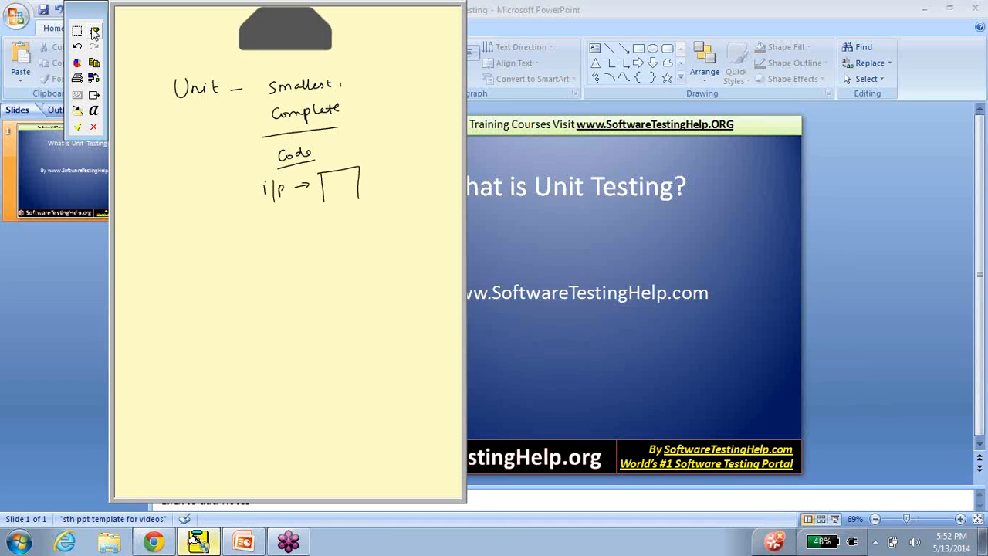
drag(343, 203, 332, 263)
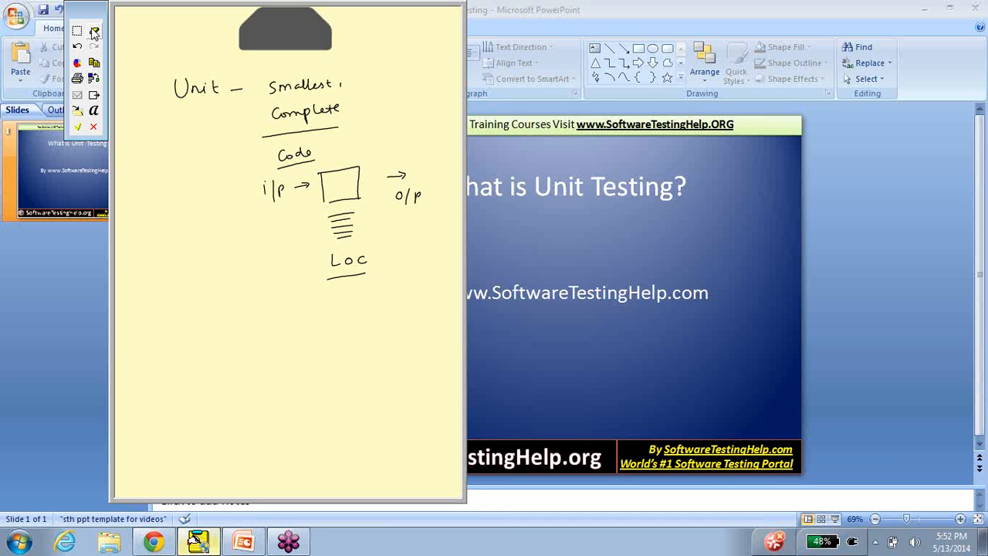
drag(199, 179, 213, 320)
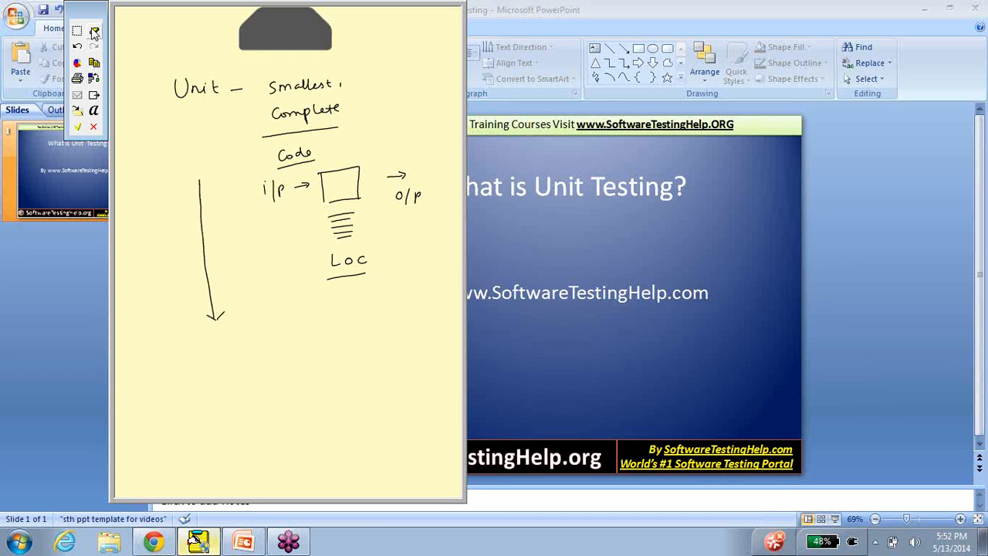
text(Unit Testin)
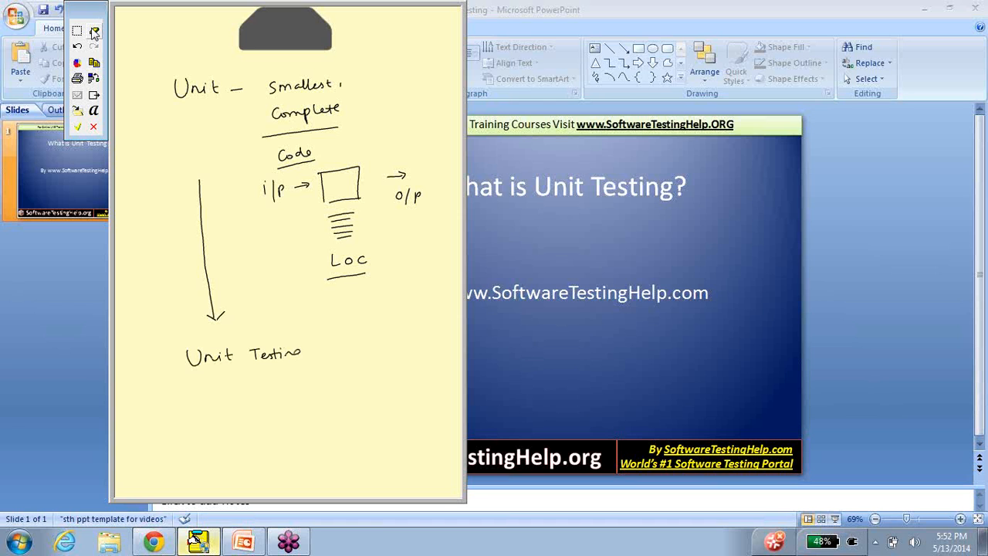
drag(208, 383, 287, 378)
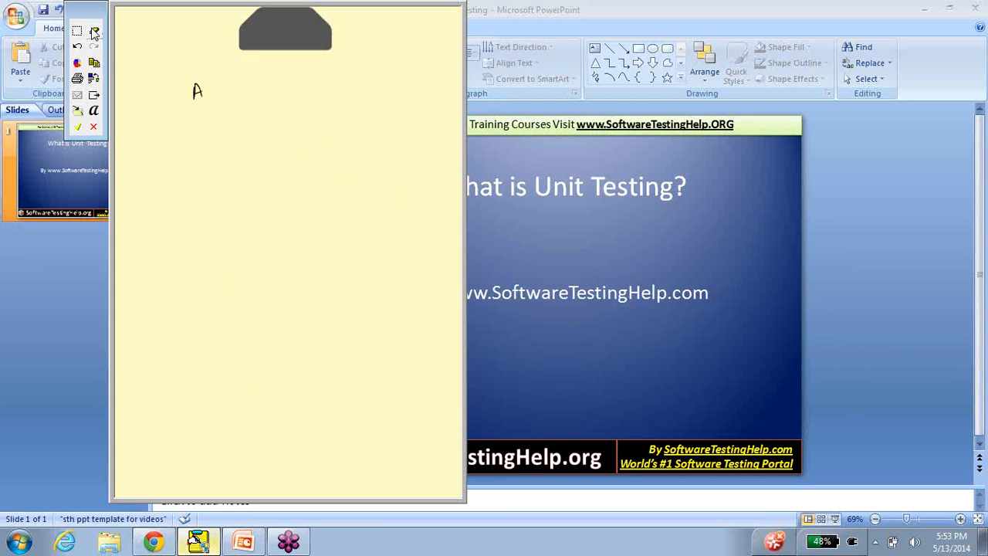
Step: Handwrite '1) A unit is ready → Built, Review, Syntactic' labelled When, then '2) Who Code →'
drag(223, 85, 274, 80)
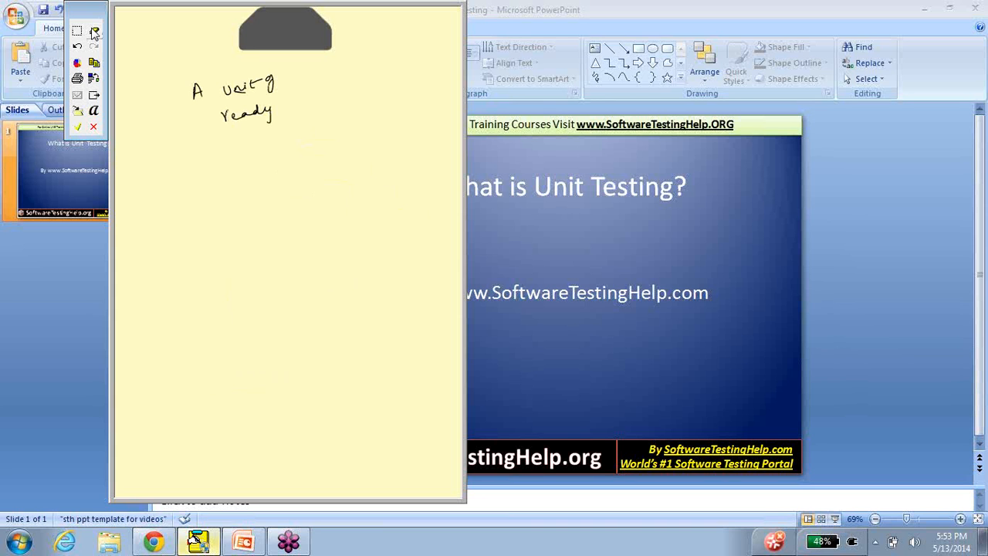
drag(290, 102, 312, 100)
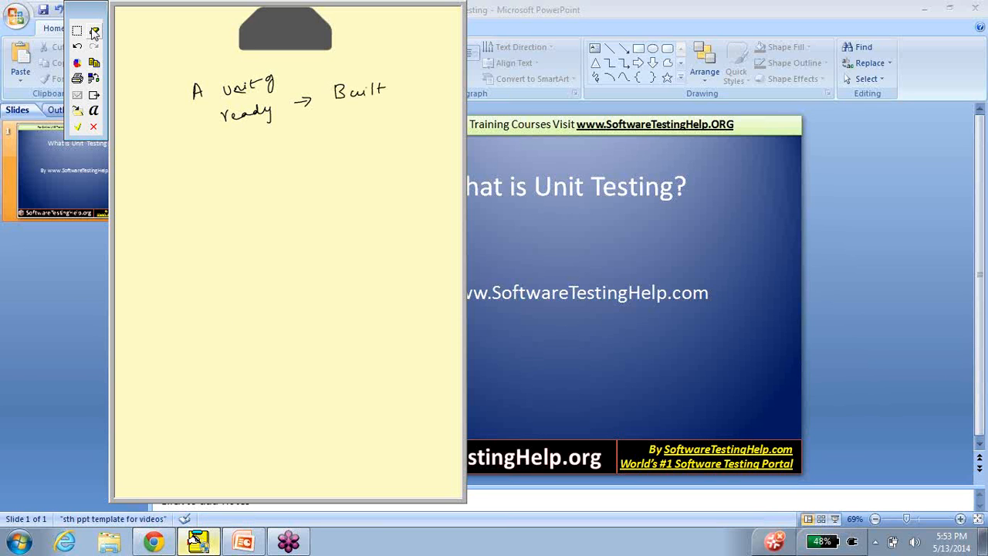
drag(332, 126, 347, 131)
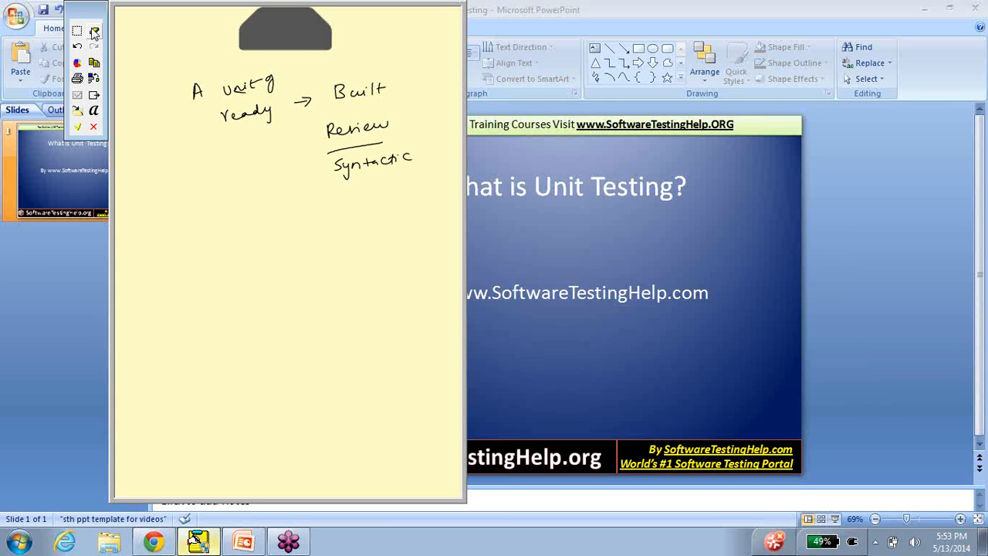
drag(152, 101, 162, 123)
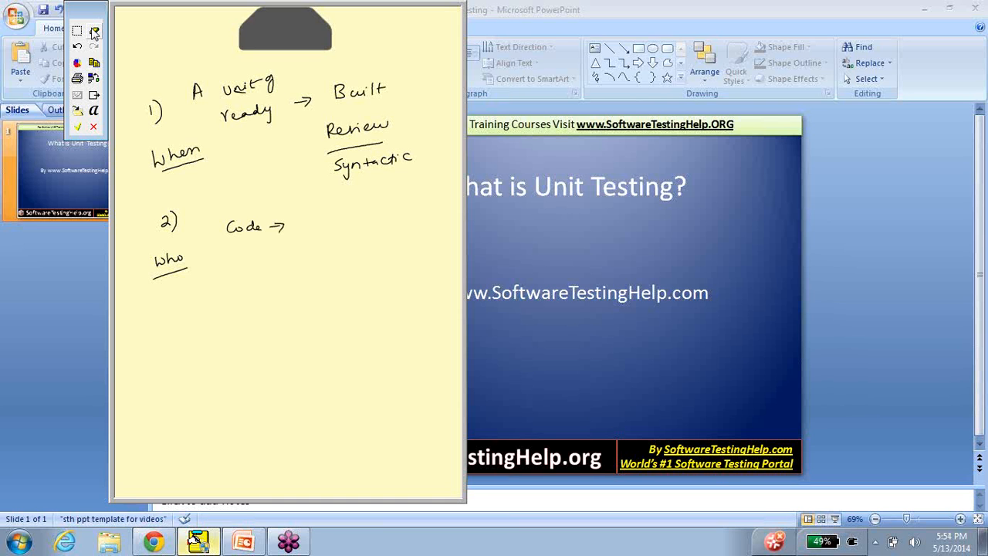
Step: Sketch i/p → code → o/p tested line by line, then note Unit Tester / Dev and 'Validated Code ✓'
drag(272, 253, 272, 269)
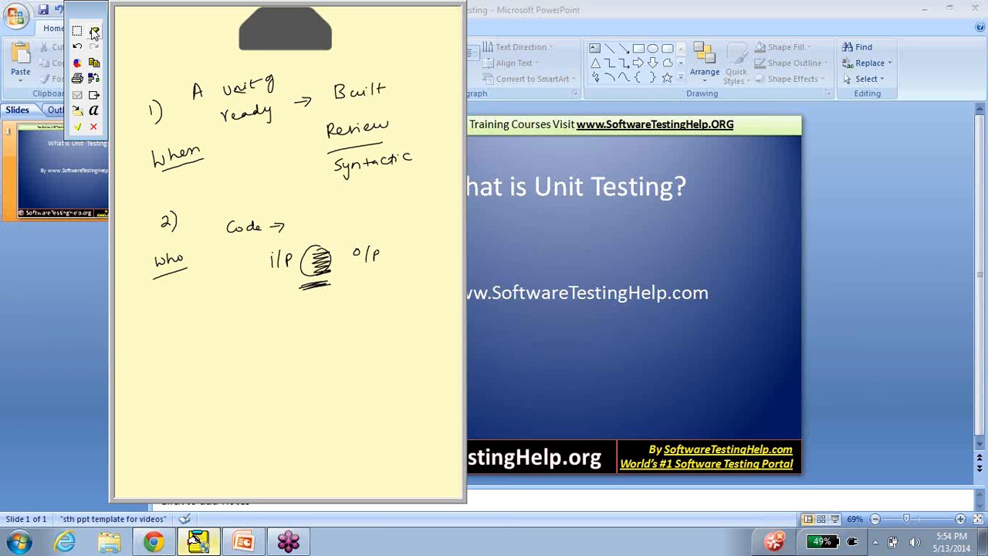
drag(292, 316, 324, 309)
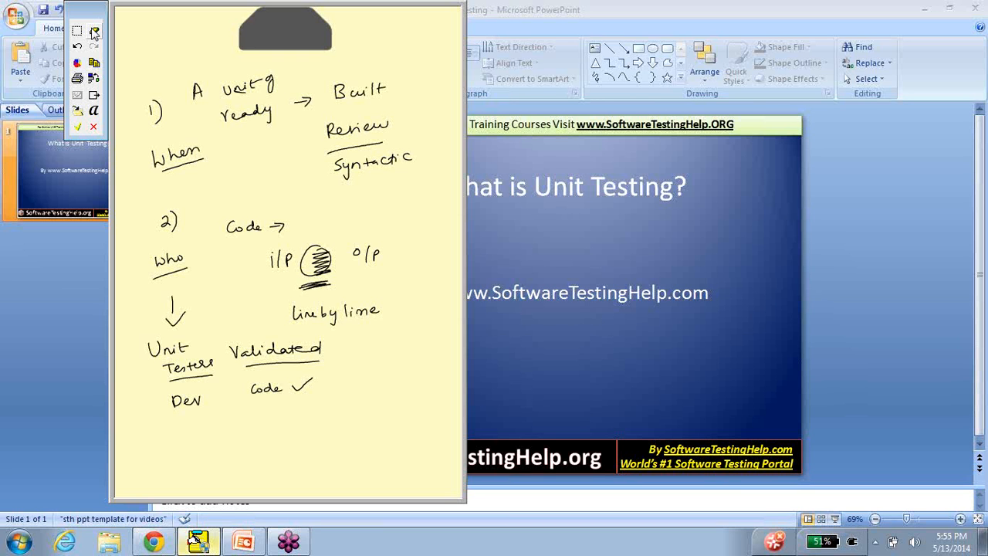
mouse_move(105, 40)
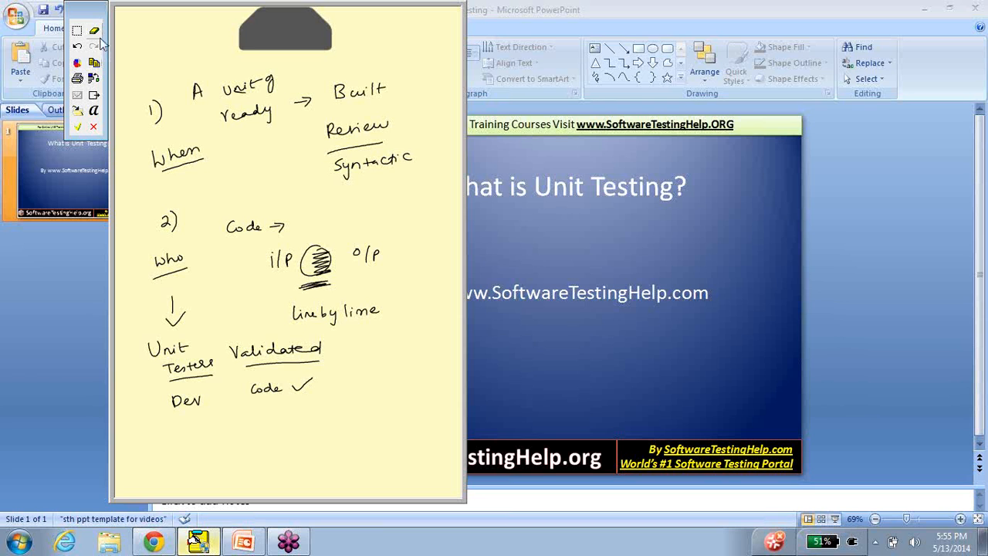
Step: On a blank page, handwrite an underlined 'how' heading with White-box testing and Validation bullets
click(94, 30)
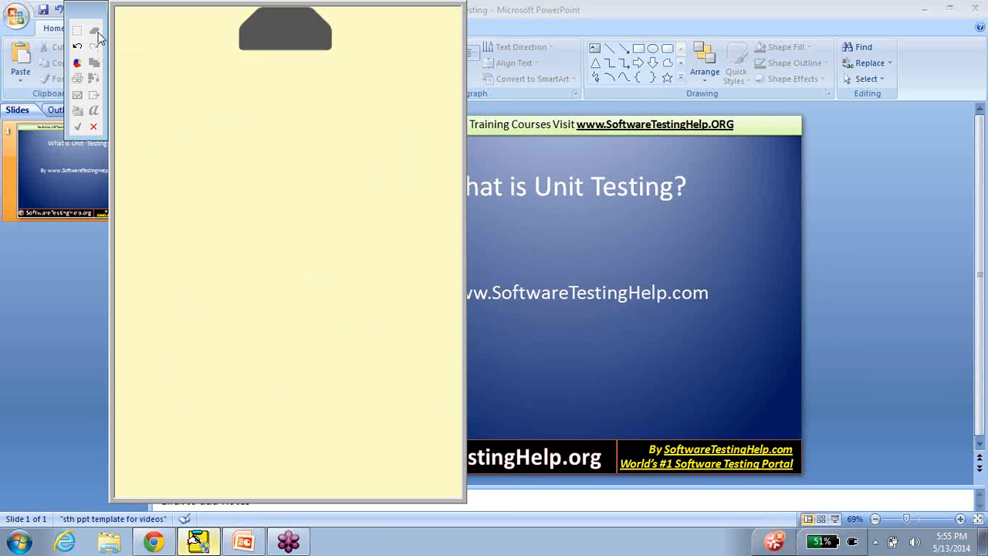
drag(163, 71, 168, 85)
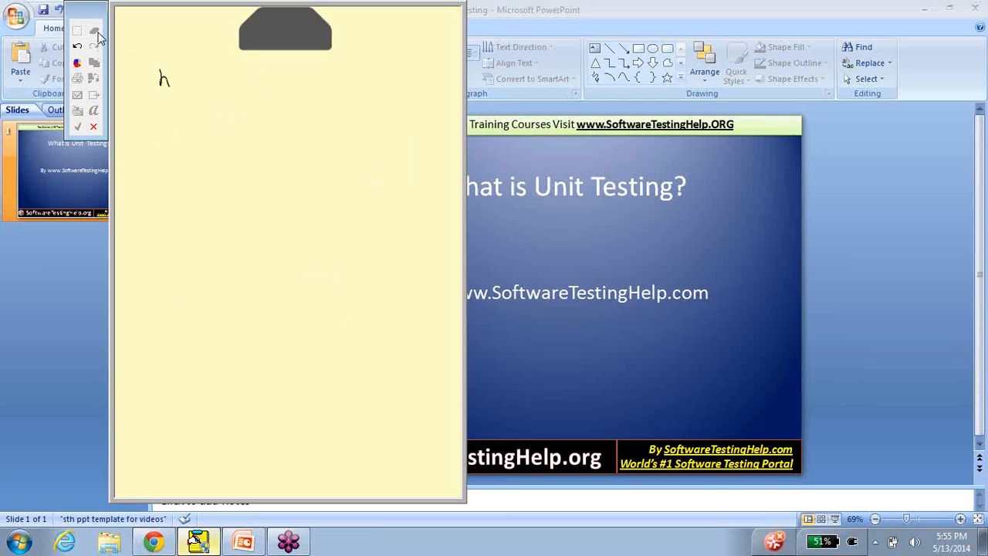
drag(162, 80, 199, 88)
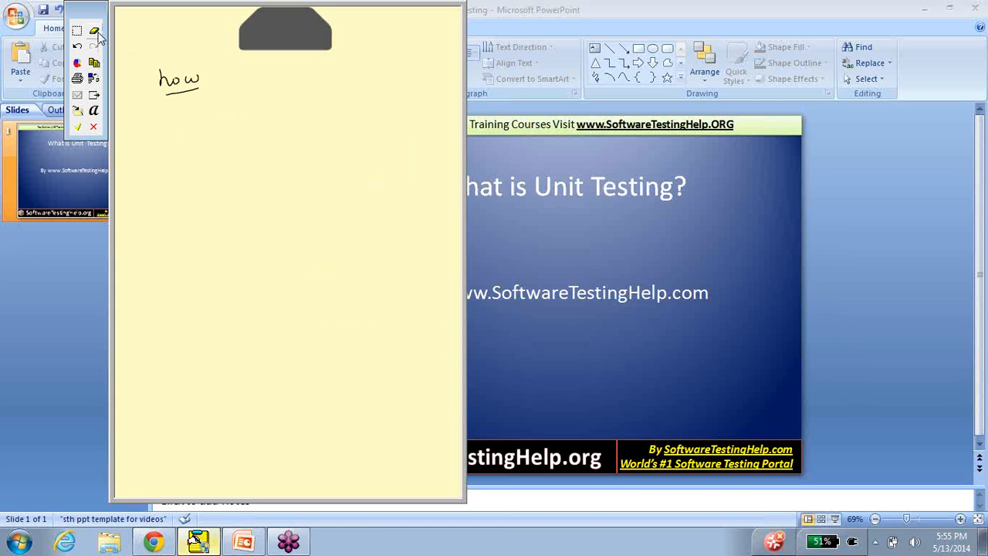
drag(204, 115, 263, 114)
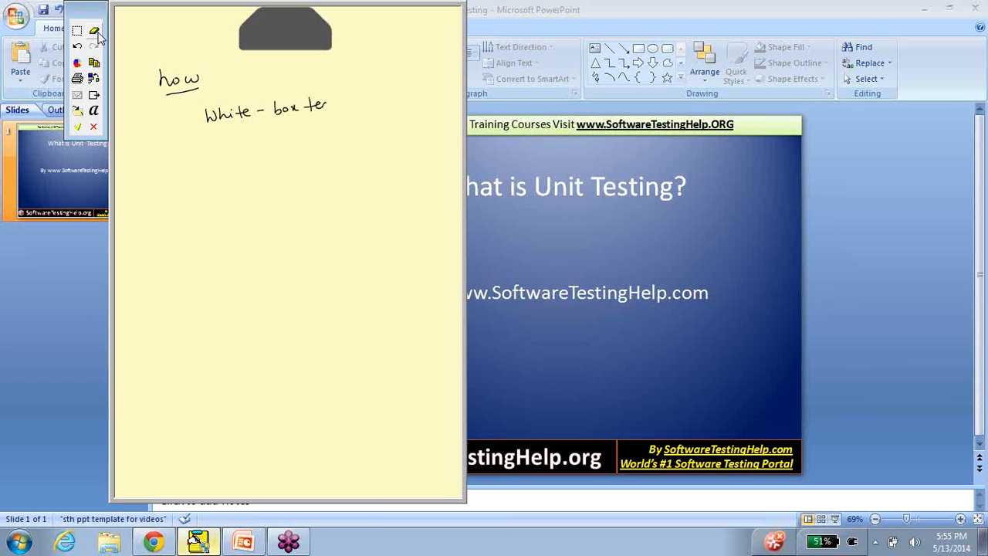
drag(299, 108, 363, 108)
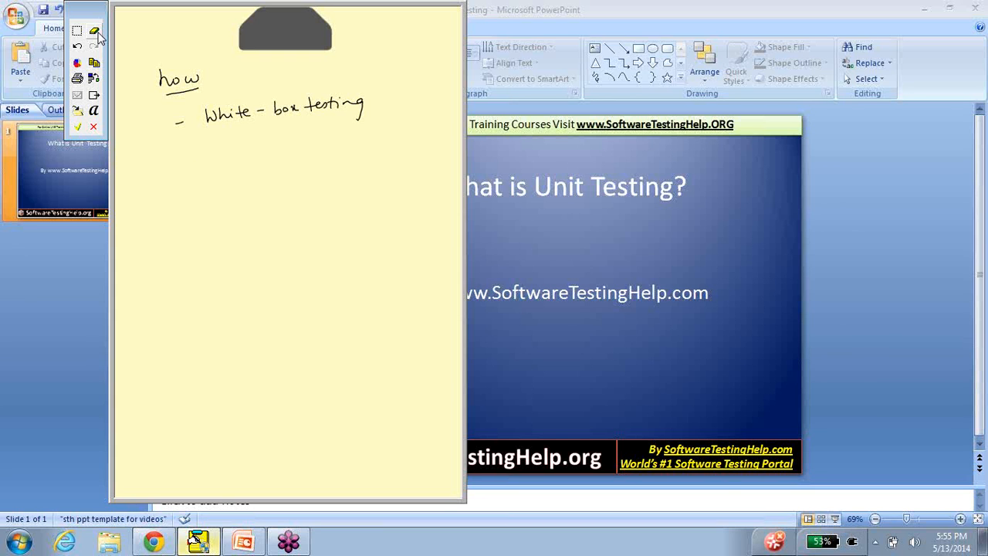
drag(182, 155, 193, 151)
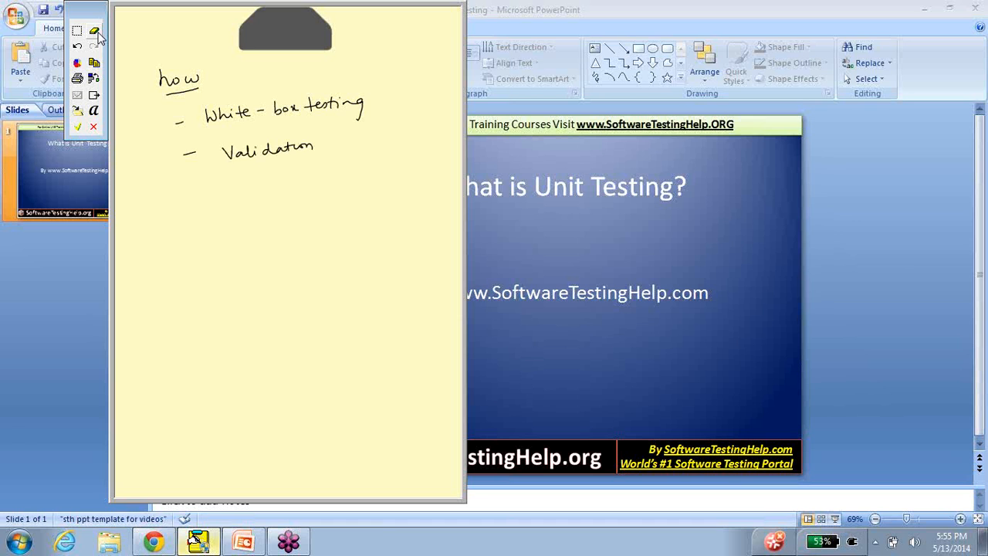
Step: Sketch i/p into a code circle and note thorough examination and 100% testing
drag(209, 184, 296, 184)
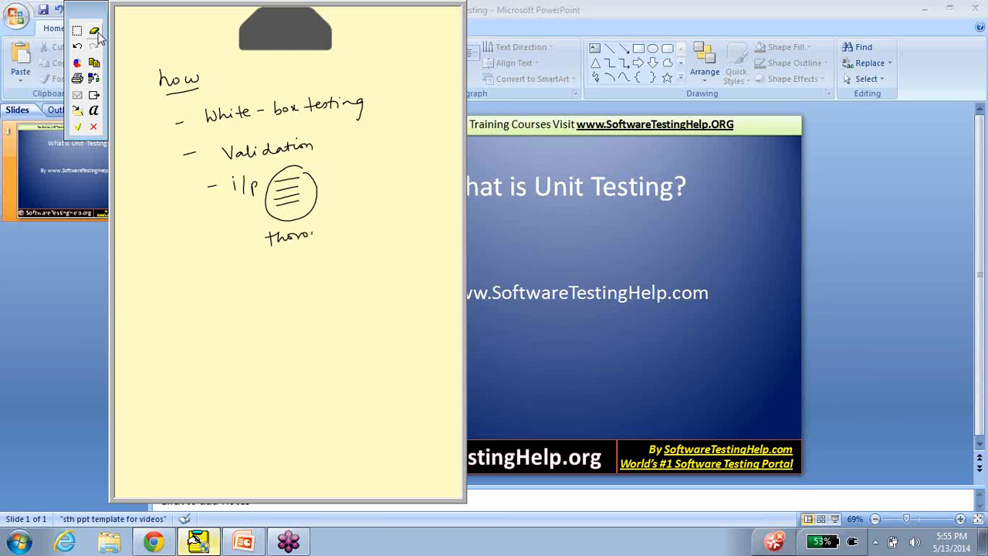
drag(265, 232, 309, 260)
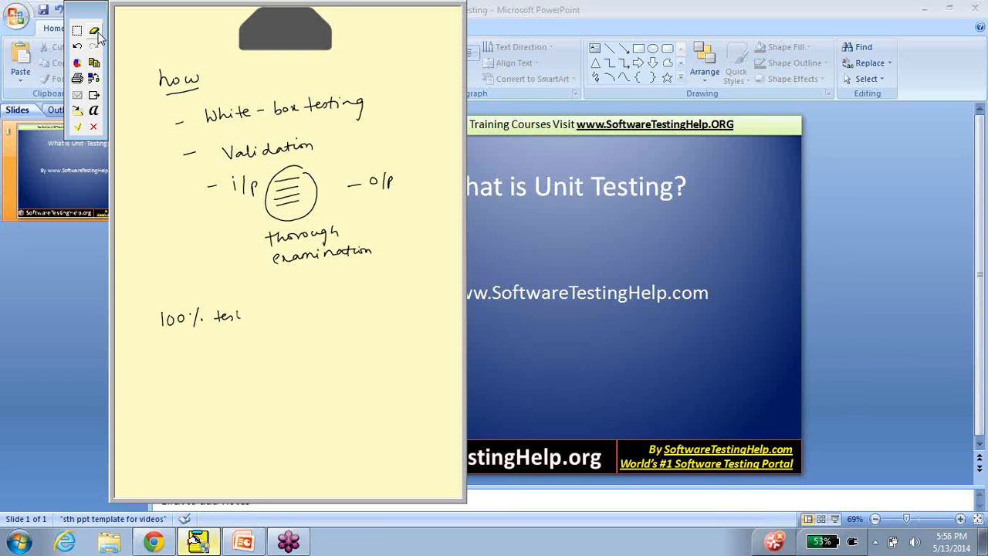
Step: Write and underline '100% test coverage', add a tick and 'correct i/p' beneath
drag(247, 311, 324, 311)
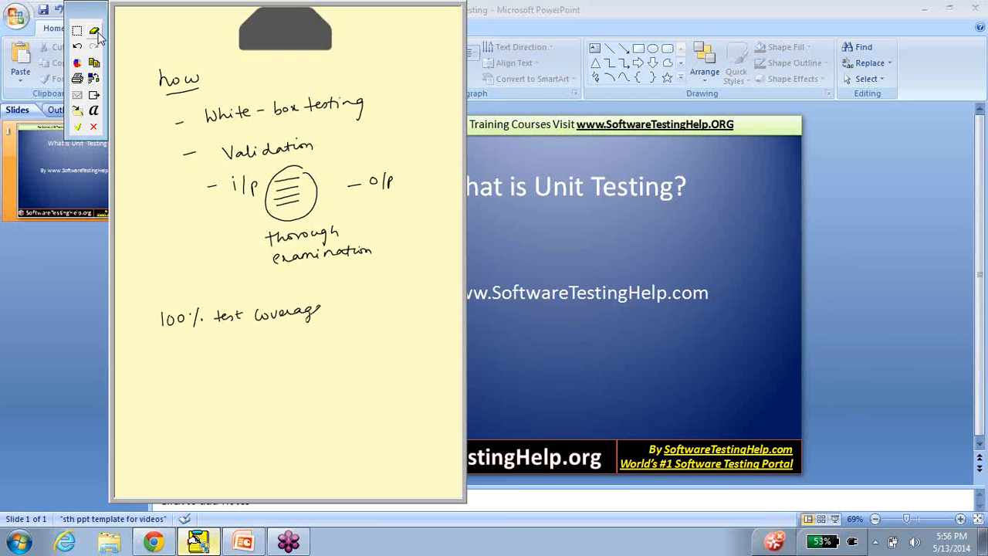
drag(158, 340, 308, 333)
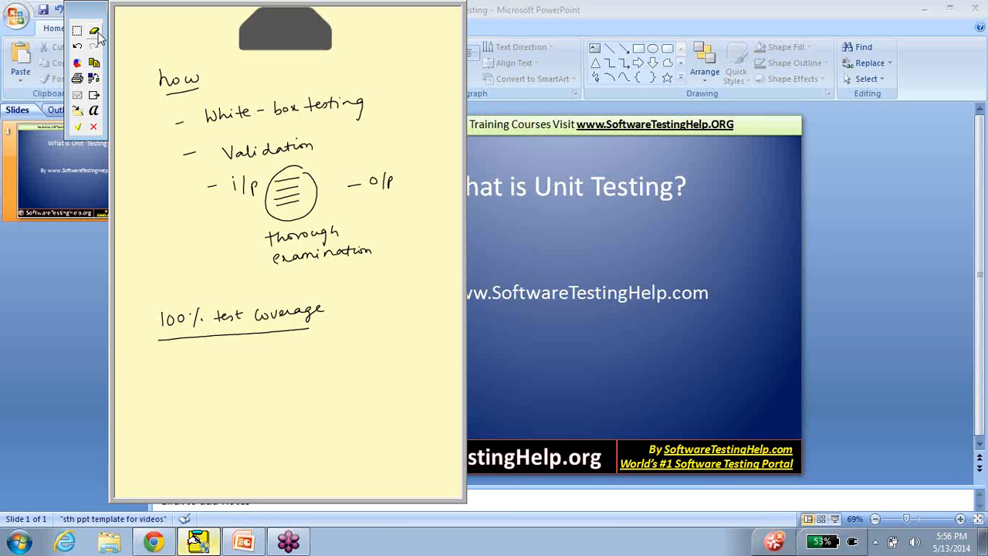
drag(216, 352, 232, 367)
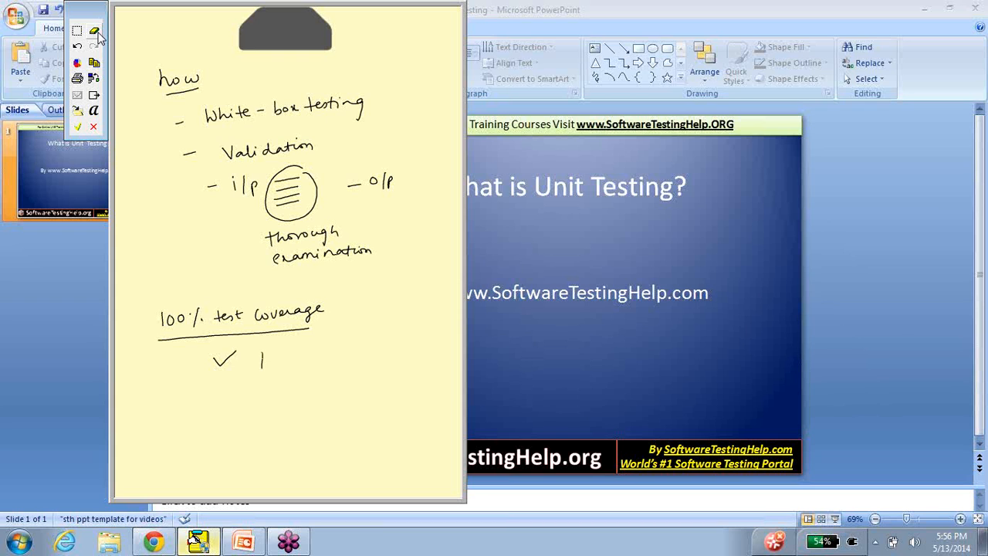
drag(260, 371, 324, 378)
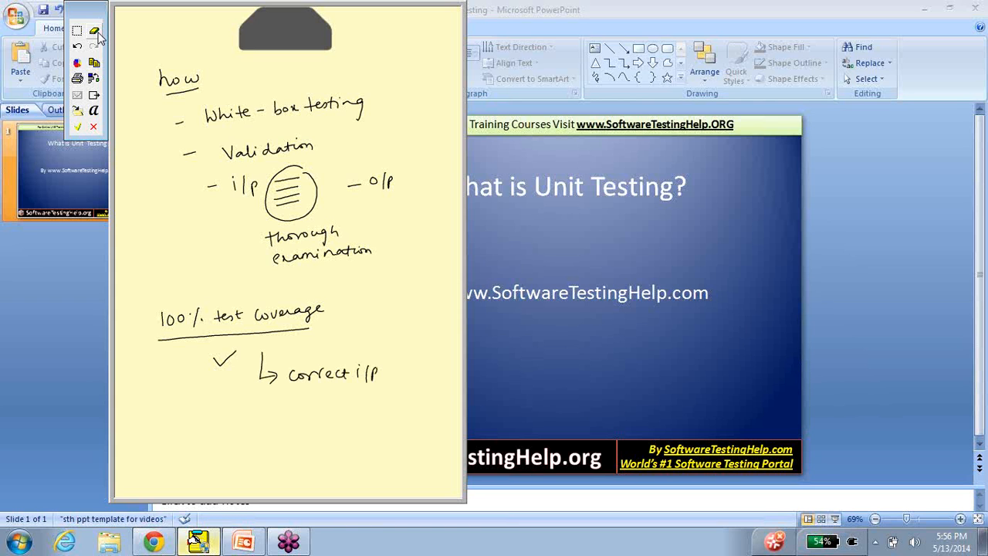
drag(287, 400, 356, 390)
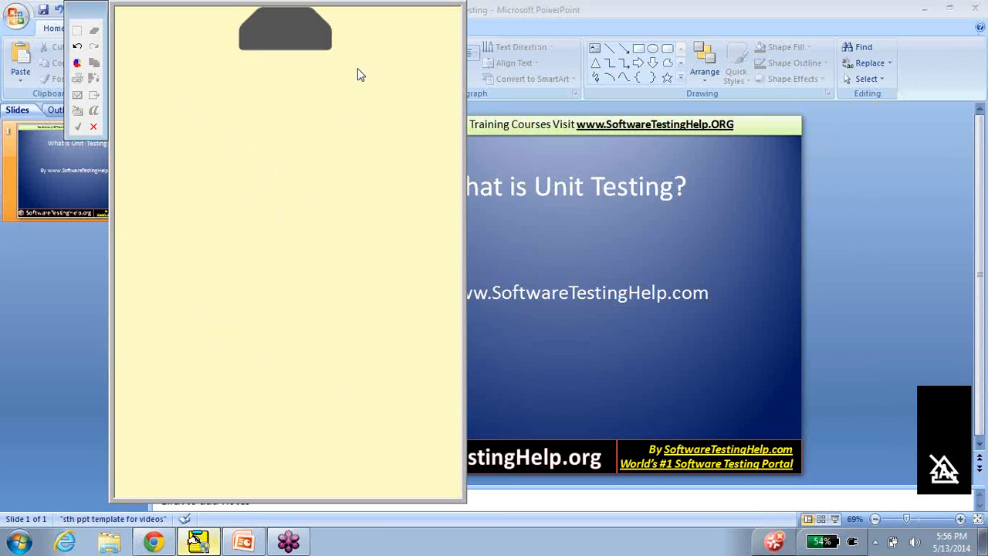
mouse_move(399, 108)
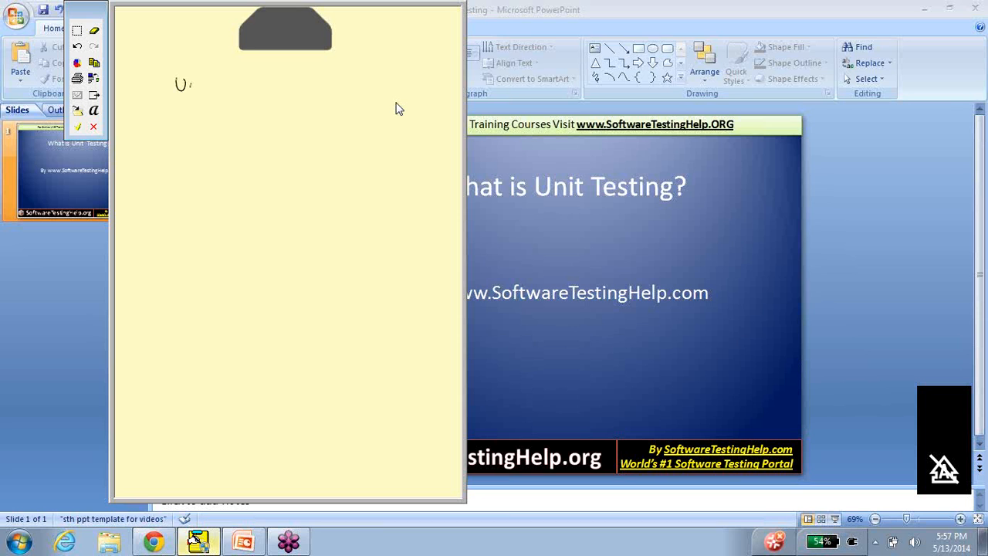
Step: Handwrite an underlined 'Unit testing' heading and list 1 Statement, 2 Decision and 3 Path Coverage
drag(185, 80, 250, 80)
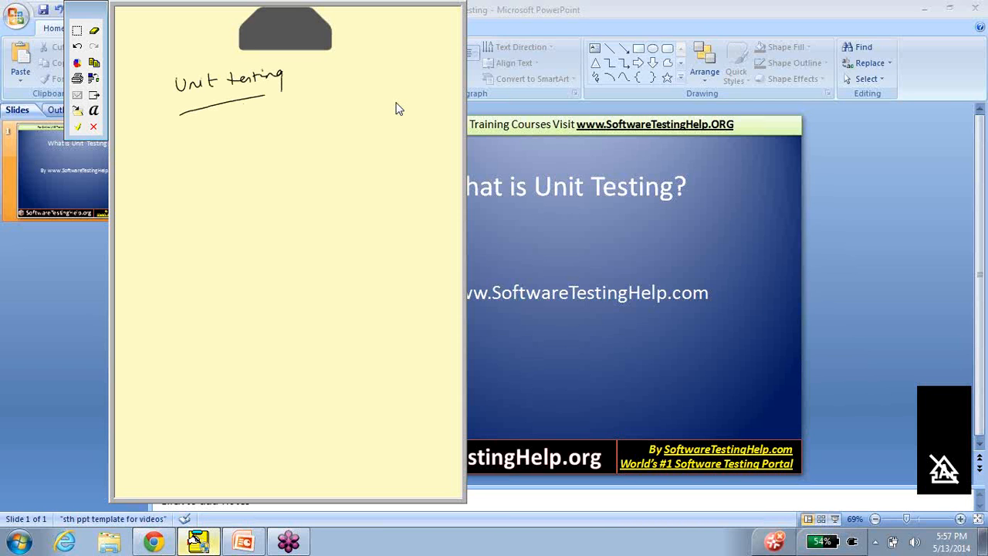
drag(167, 139, 197, 136)
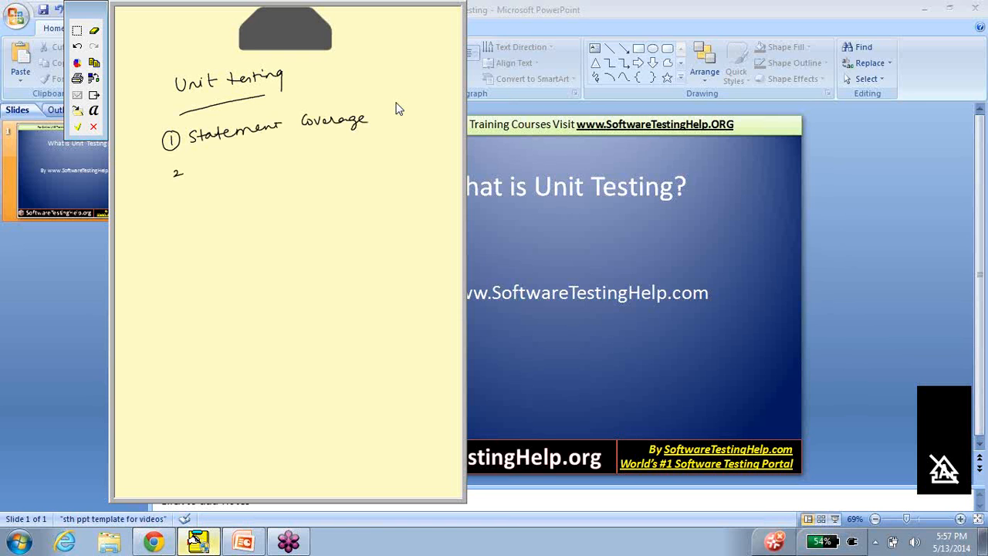
drag(177, 171, 255, 168)
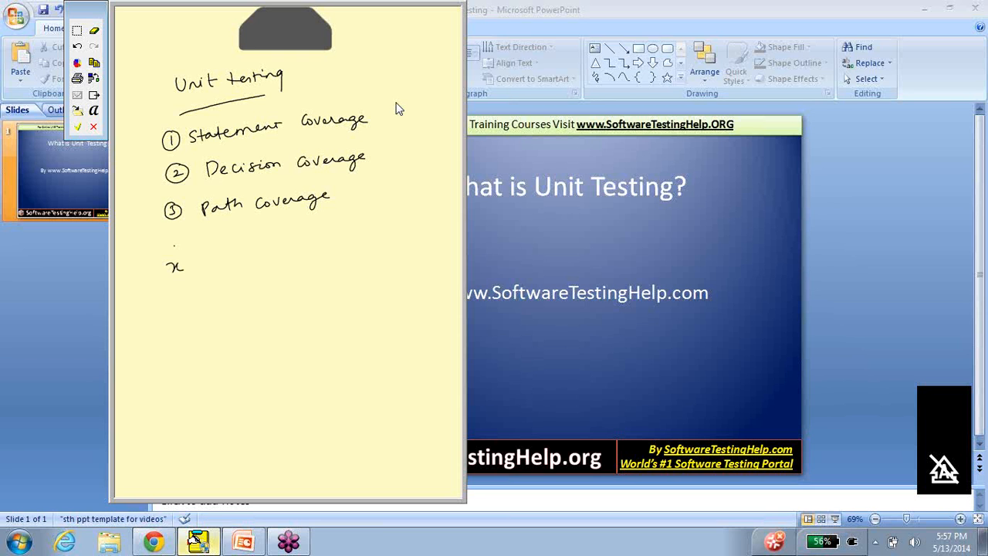
Step: Write 'x = i/p (numeric data)' and the if x > 0 Msgbox "1" else Msgbox "0" example, circling the x>0, x<0 cases
drag(188, 266, 232, 266)
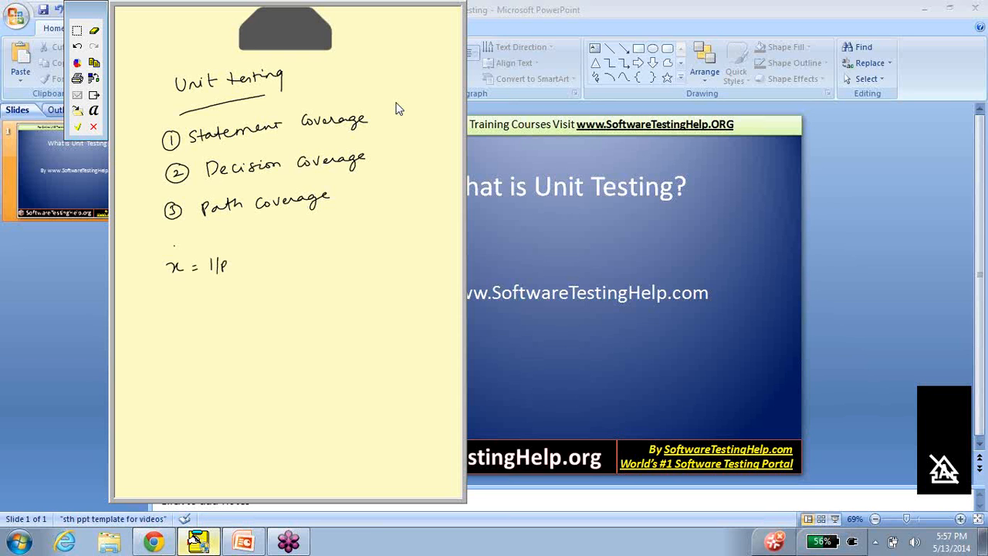
drag(232, 259, 309, 260)
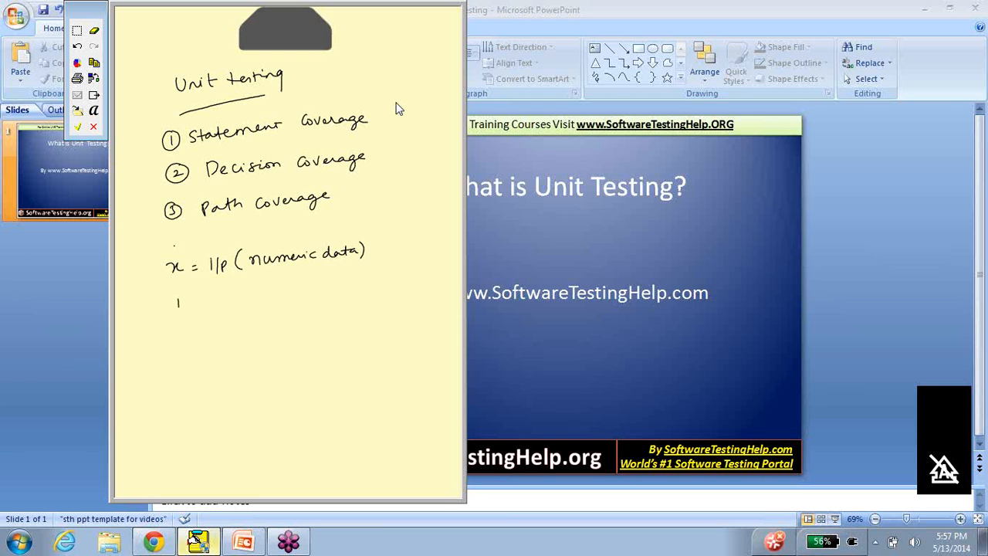
drag(178, 301, 219, 305)
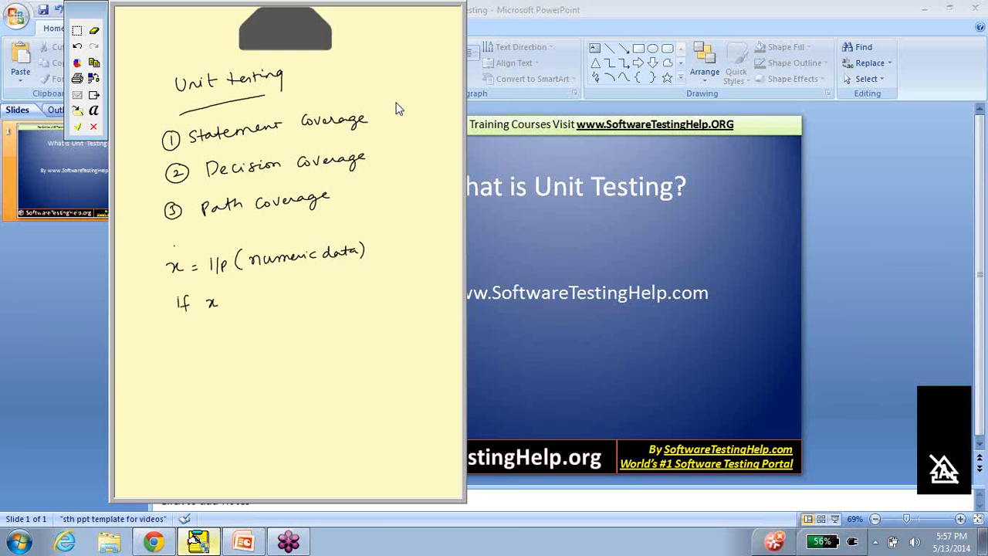
drag(224, 301, 235, 297)
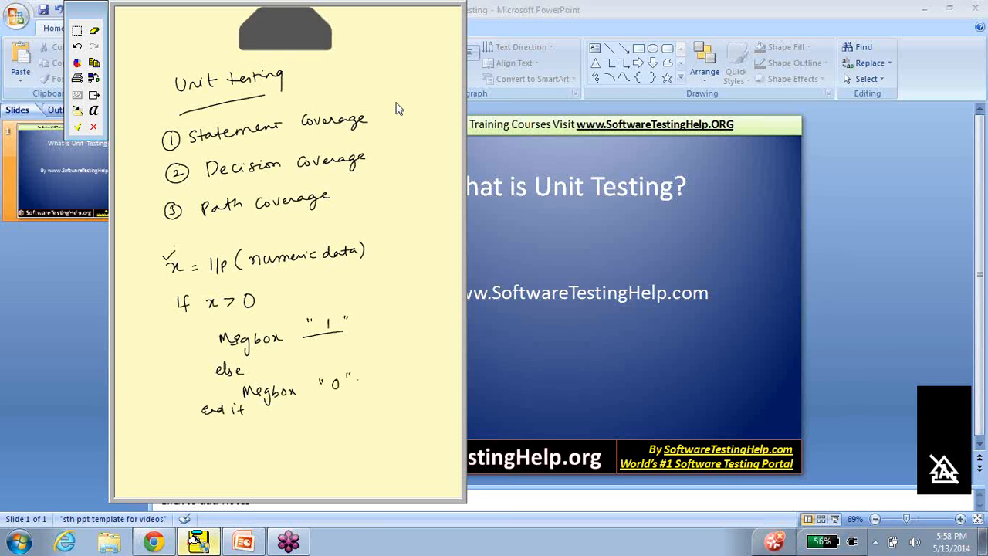
drag(216, 343, 189, 343)
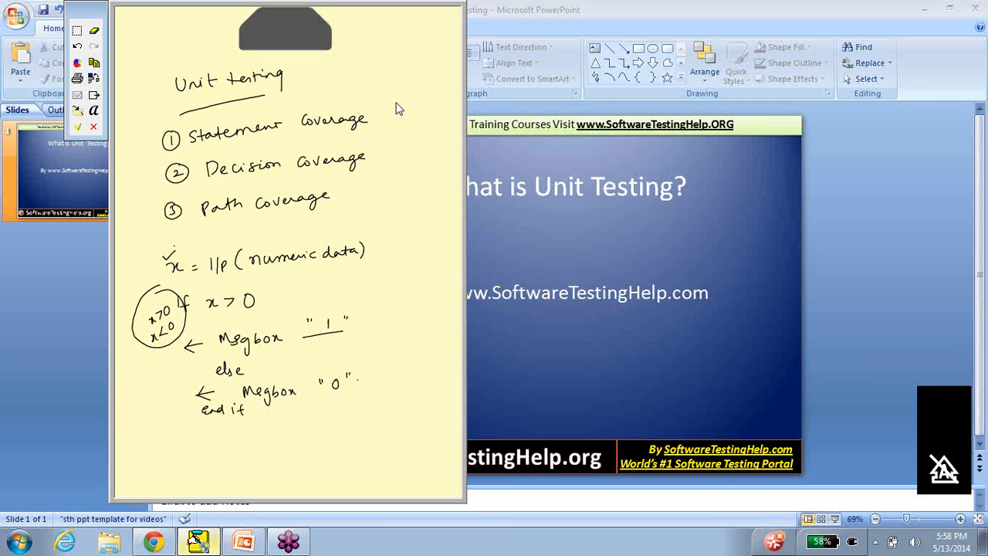
Step: Draw a divider column numbering and ticking the cases, listing x>0 and x<0
drag(376, 262, 376, 408)
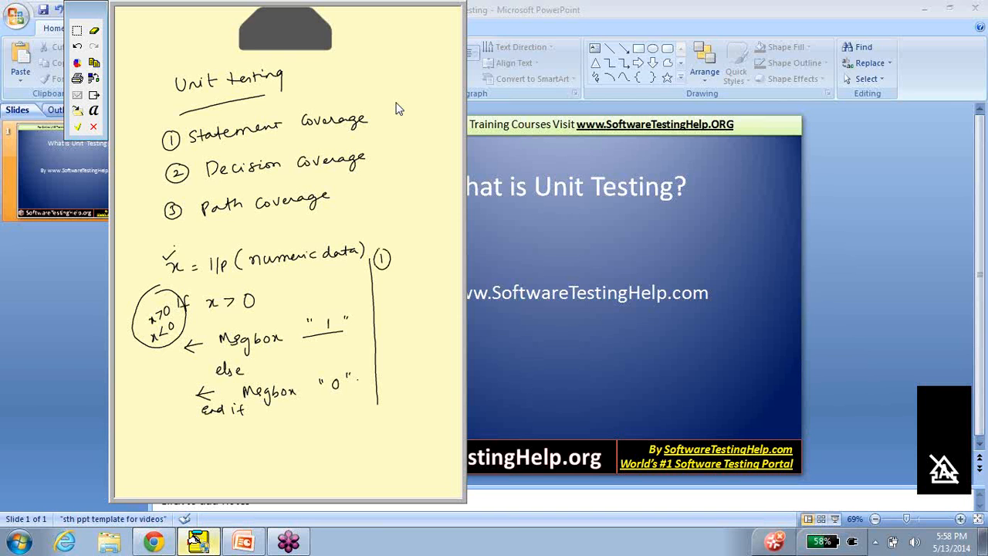
drag(386, 262, 409, 250)
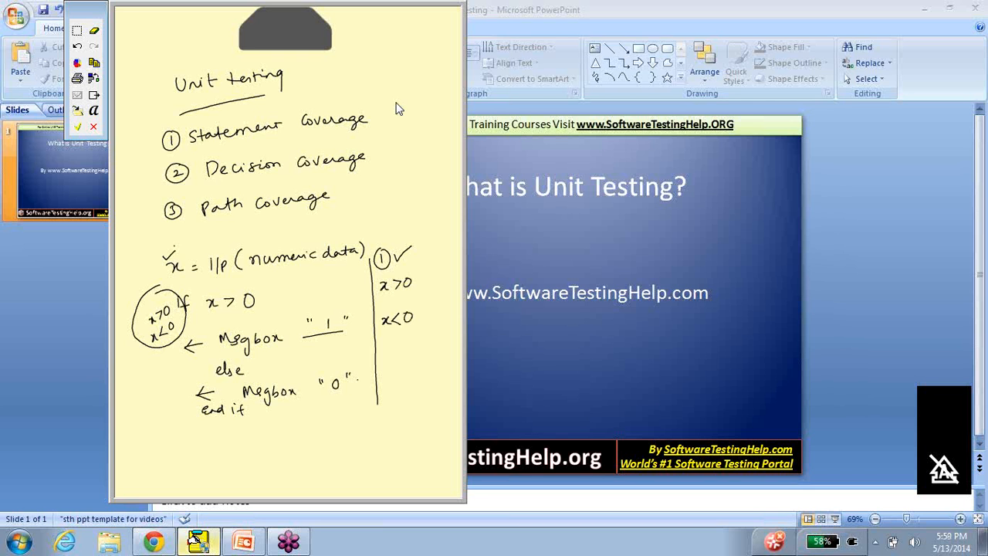
mouse_move(109, 40)
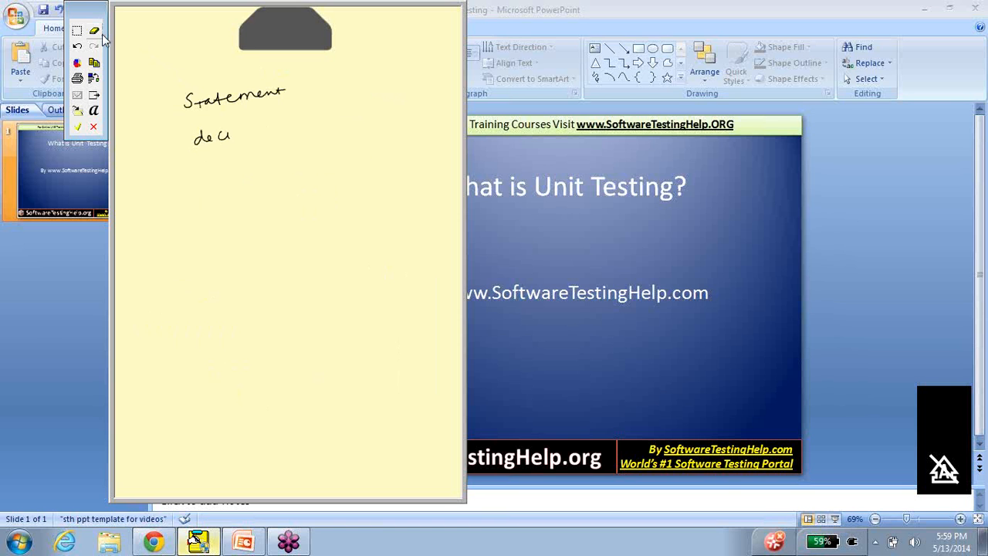
Step: List statement, decision, path, condition and Branch coverage, bracket them and write 'Unit testing 100'
drag(216, 137, 208, 168)
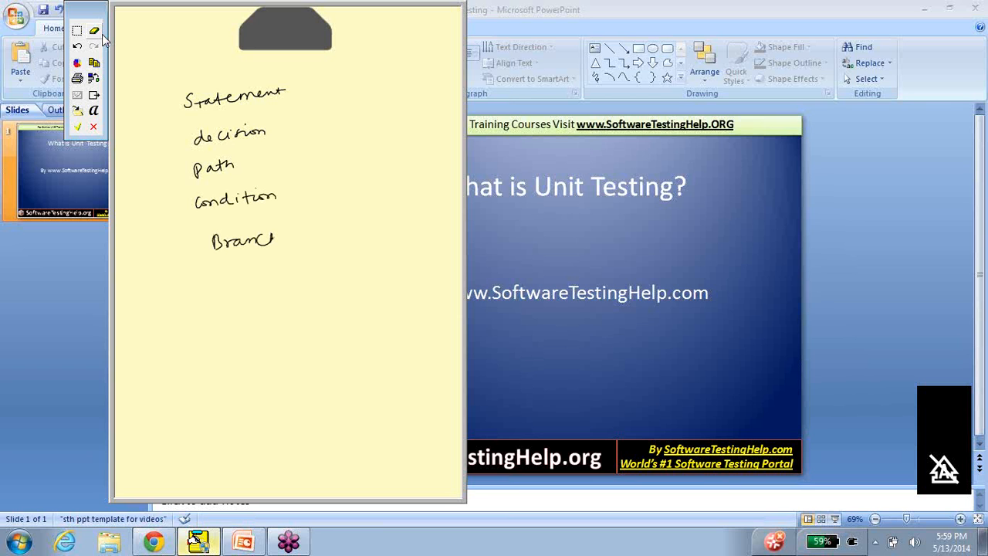
drag(321, 80, 337, 255)
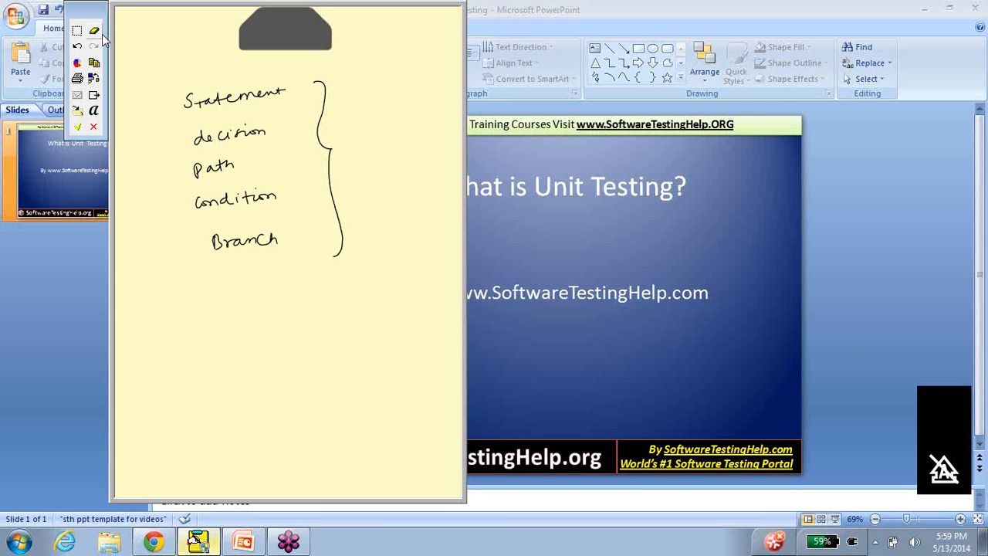
drag(199, 284, 321, 270)
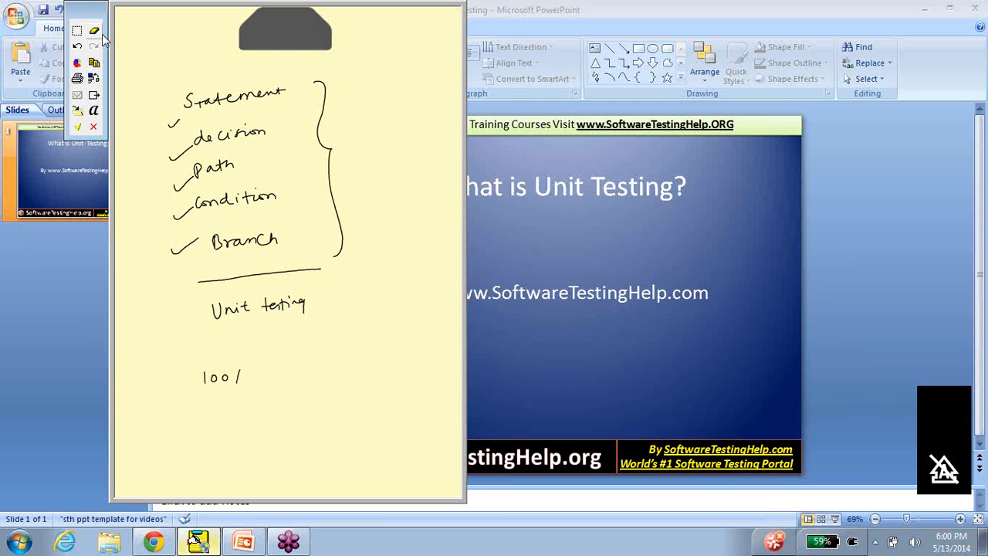
Step: Finish the 100% figure and add ticks after it and beside the bracketed coverage list
click(244, 378)
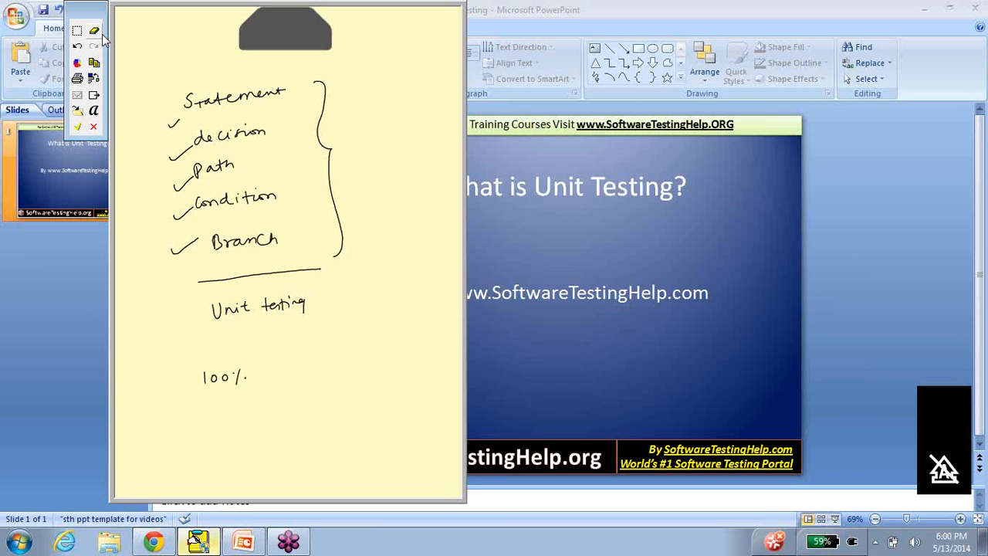
drag(270, 367, 306, 360)
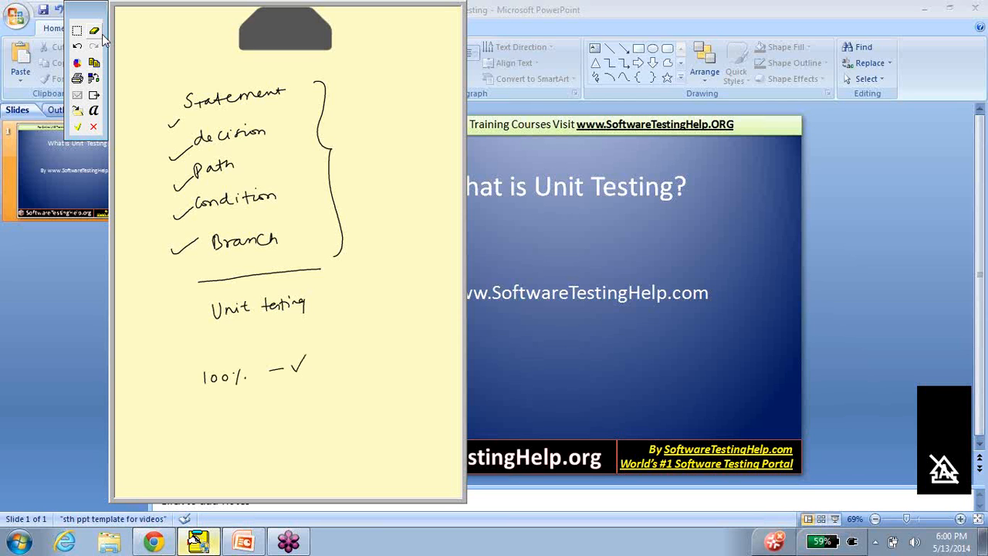
drag(363, 151, 386, 167)
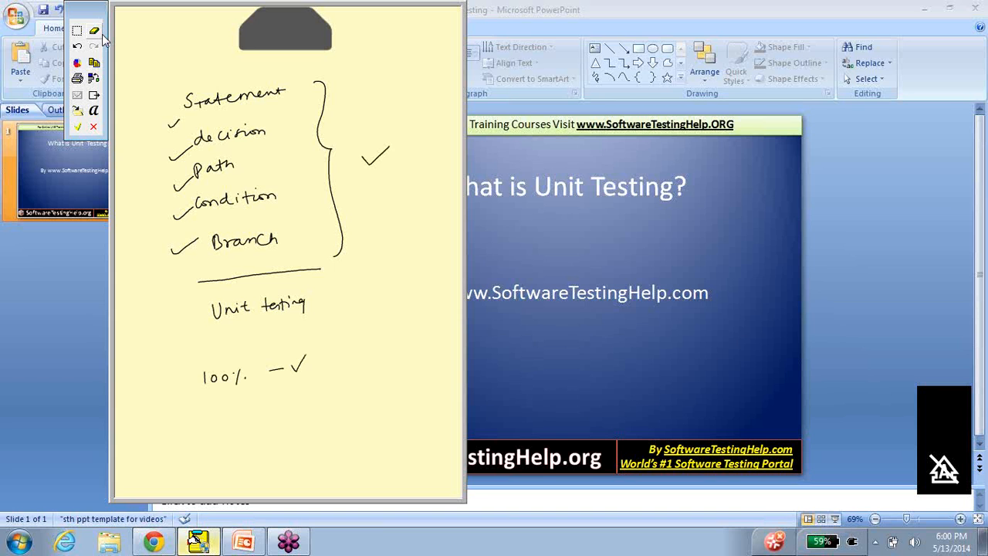
drag(334, 370, 343, 384)
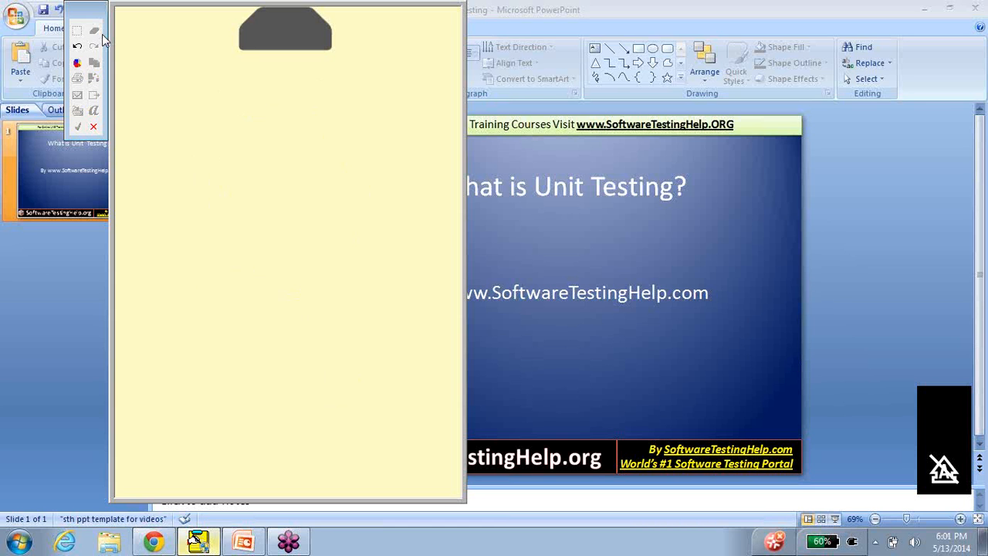
Step: Handwrite '→ manual' and '— JUnit' with JUnit underlined
drag(185, 104, 278, 96)
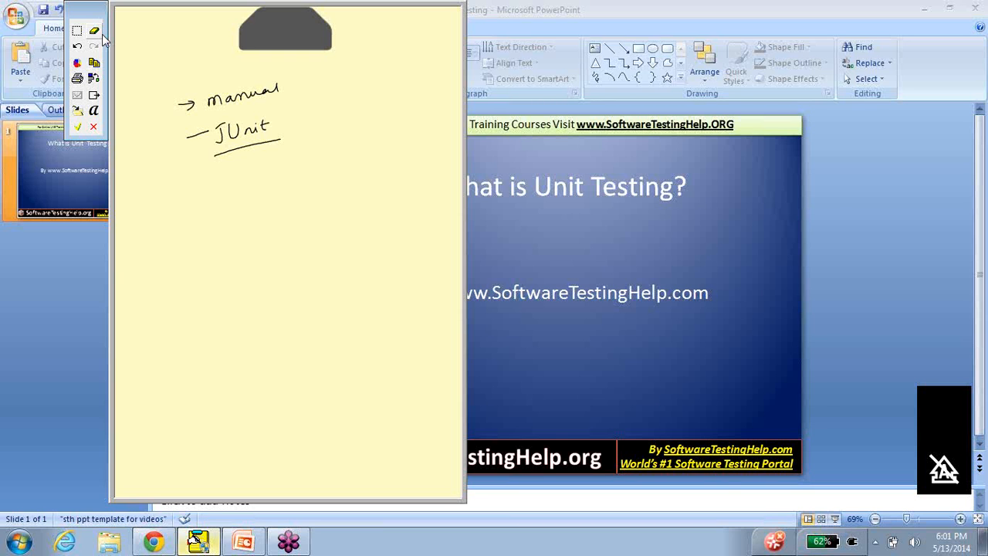
mouse_move(803, 169)
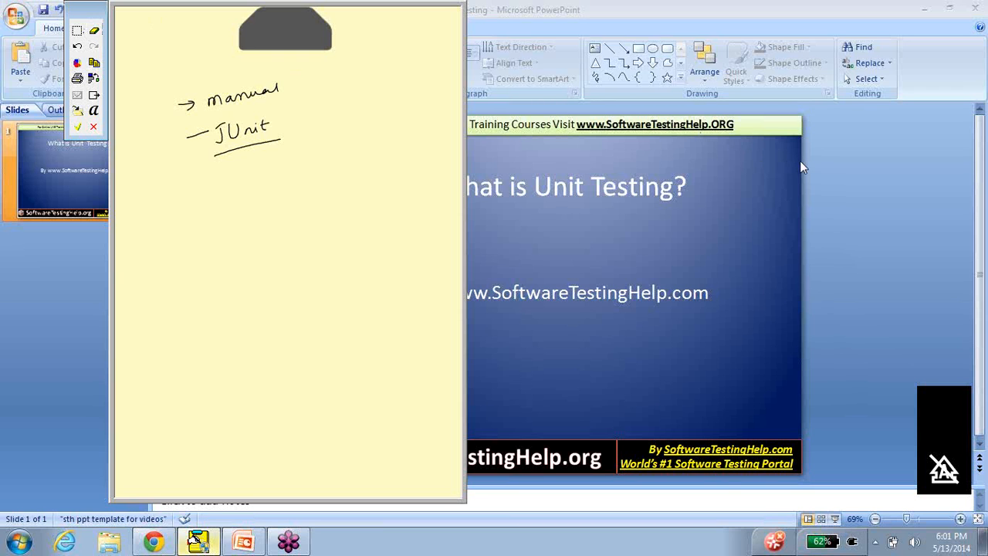